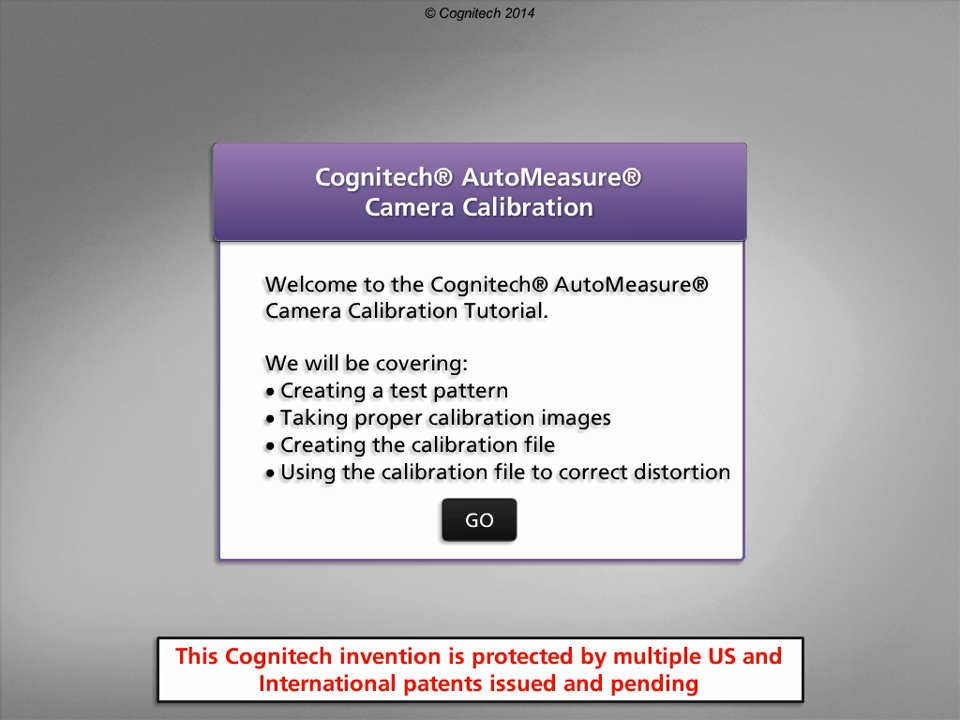
Begin the camera calibration tutorial, moving past the welcome overview to creating a test pattern.
click(478, 519)
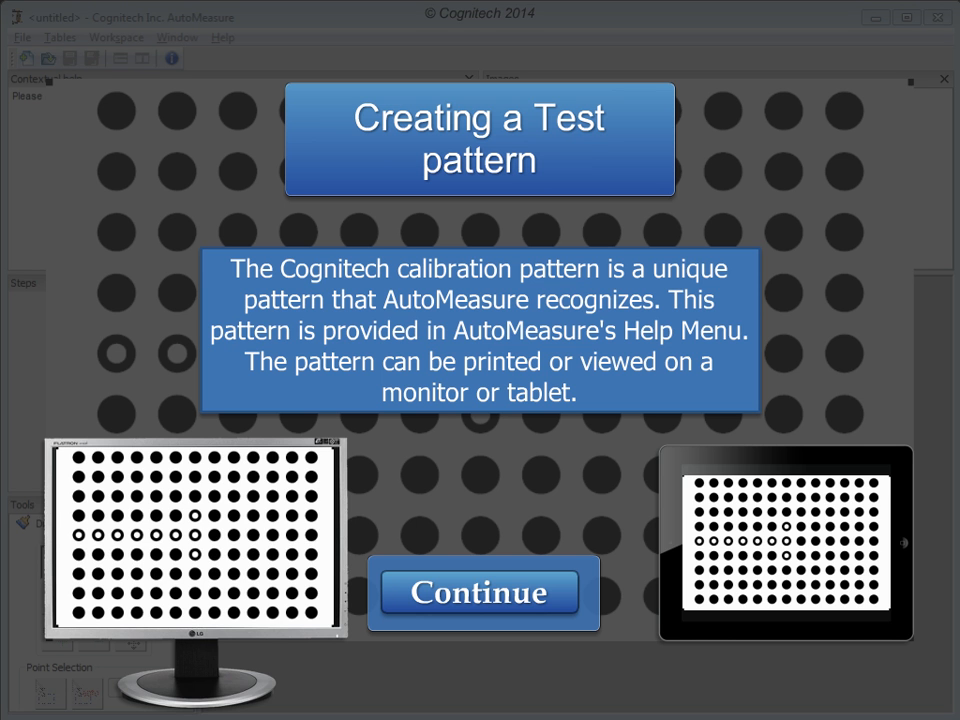
Advance through the two pattern display methods to the printed test pattern requirements.
click(483, 592)
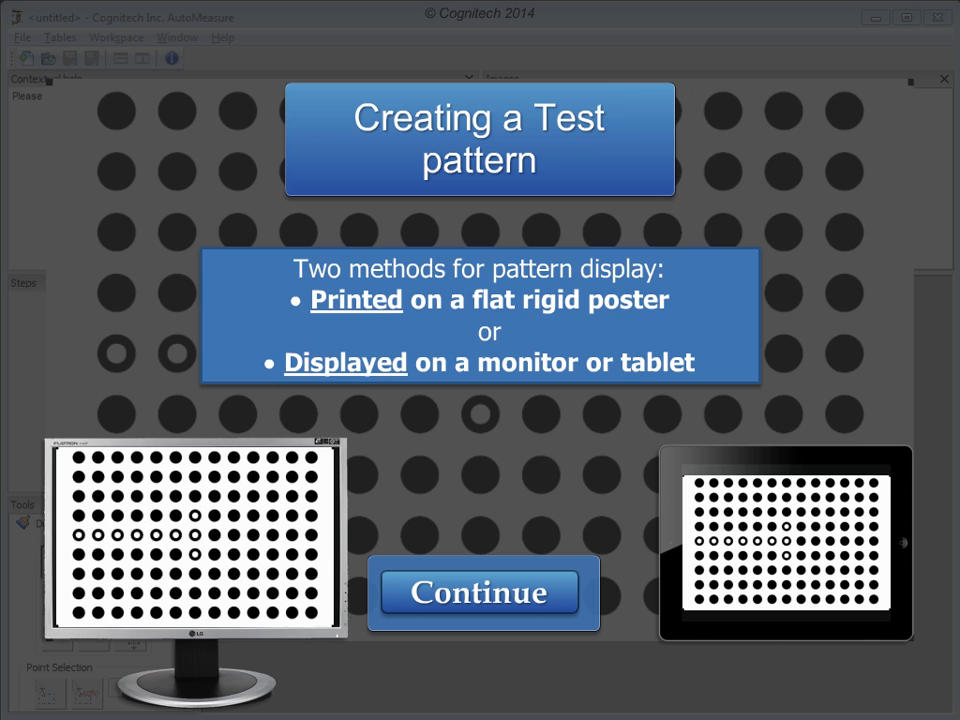
click(483, 592)
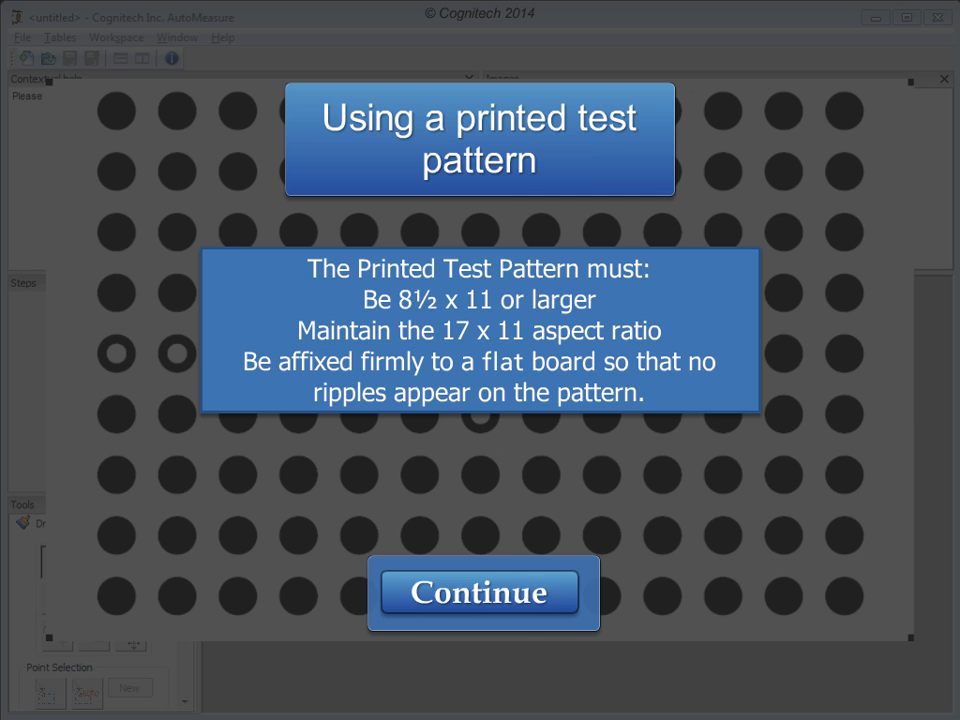
Advance past the printed test pattern slide to the calibration-images section.
click(483, 592)
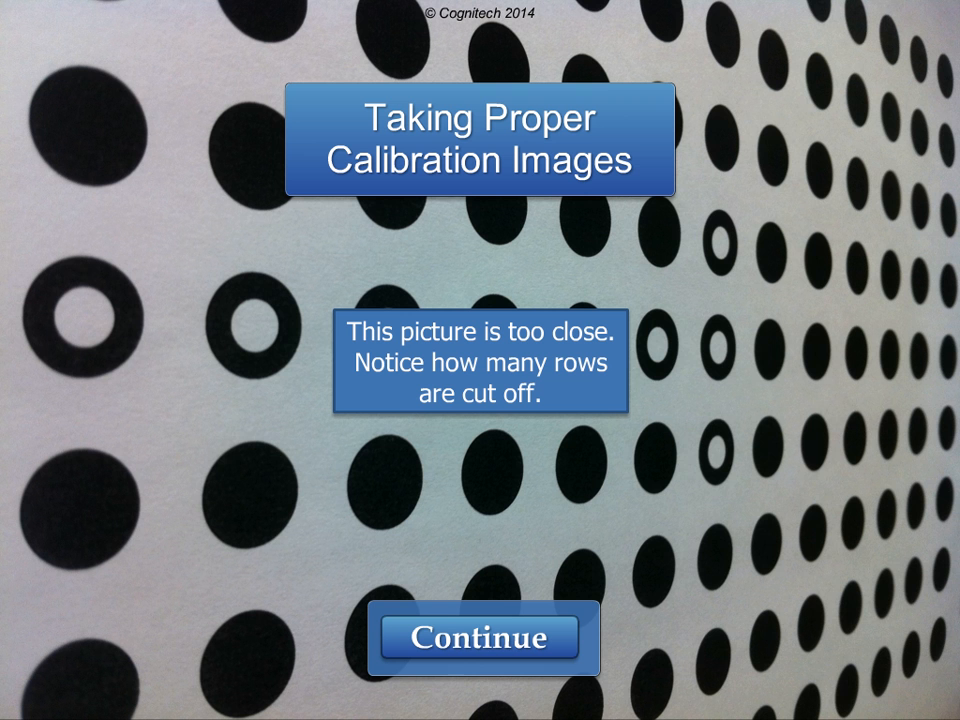
Step through the proper front and left angle example photos to calibration file creation.
click(480, 638)
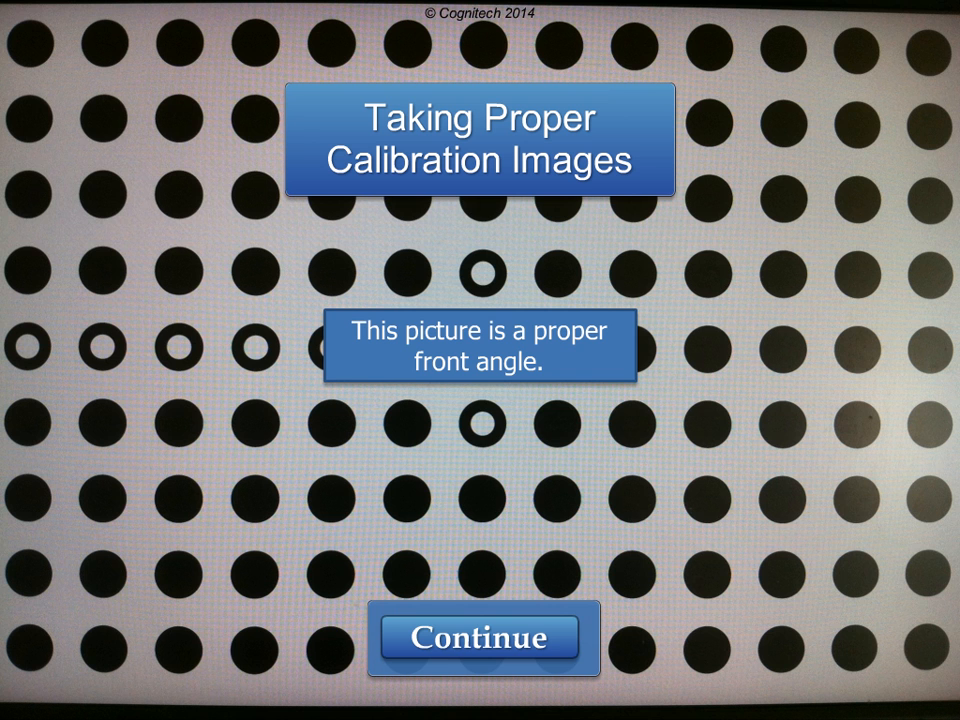
click(483, 638)
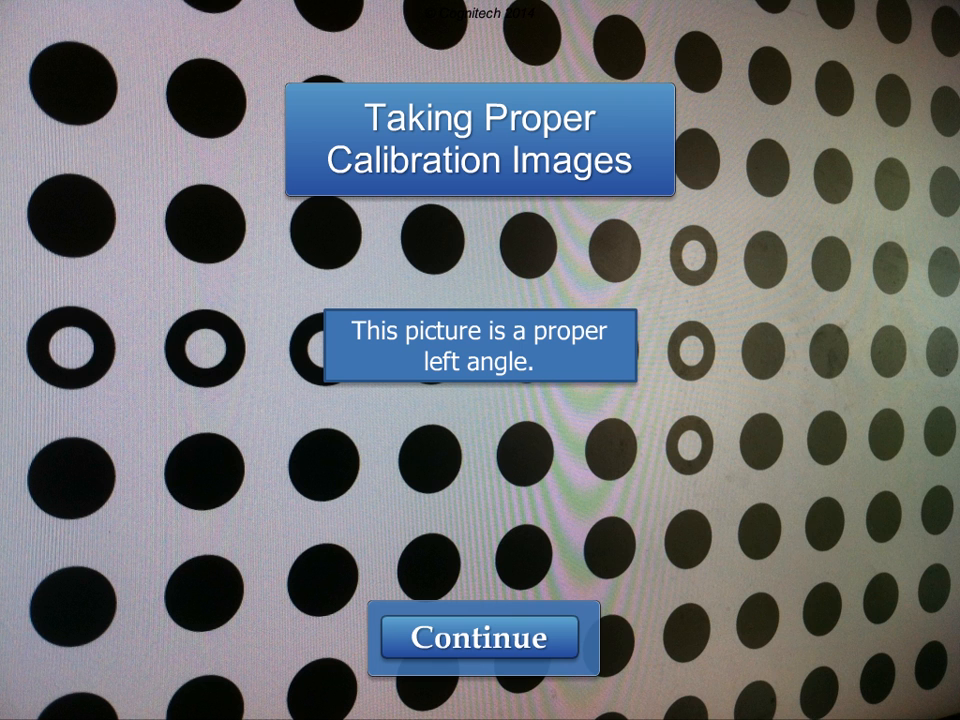
click(483, 638)
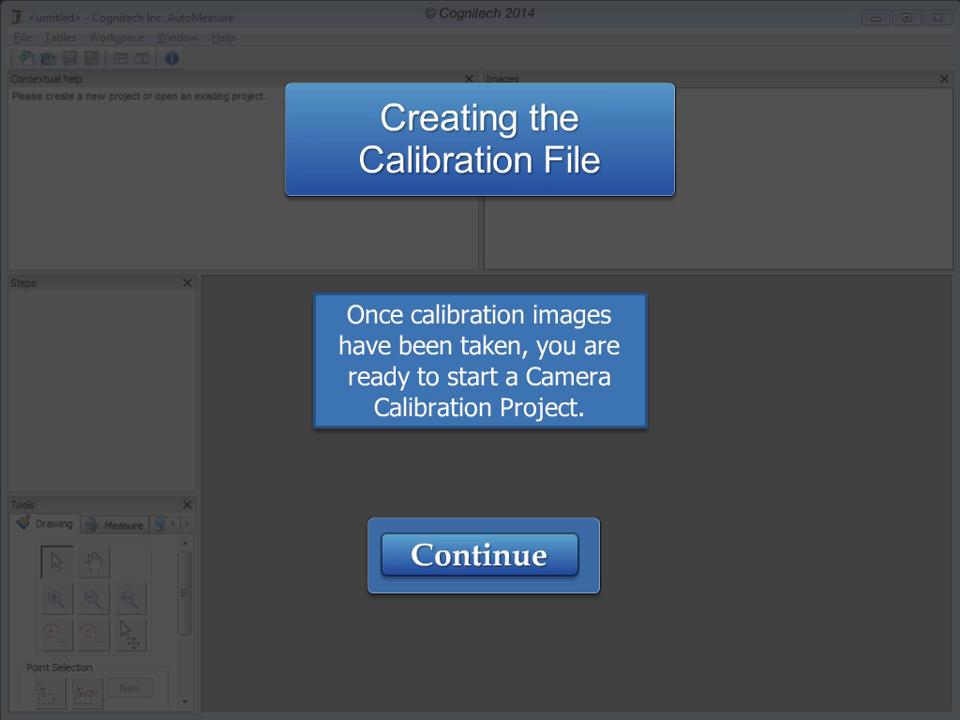
Start a new project in the Project Wizard with Camera calibration as the type.
click(483, 555)
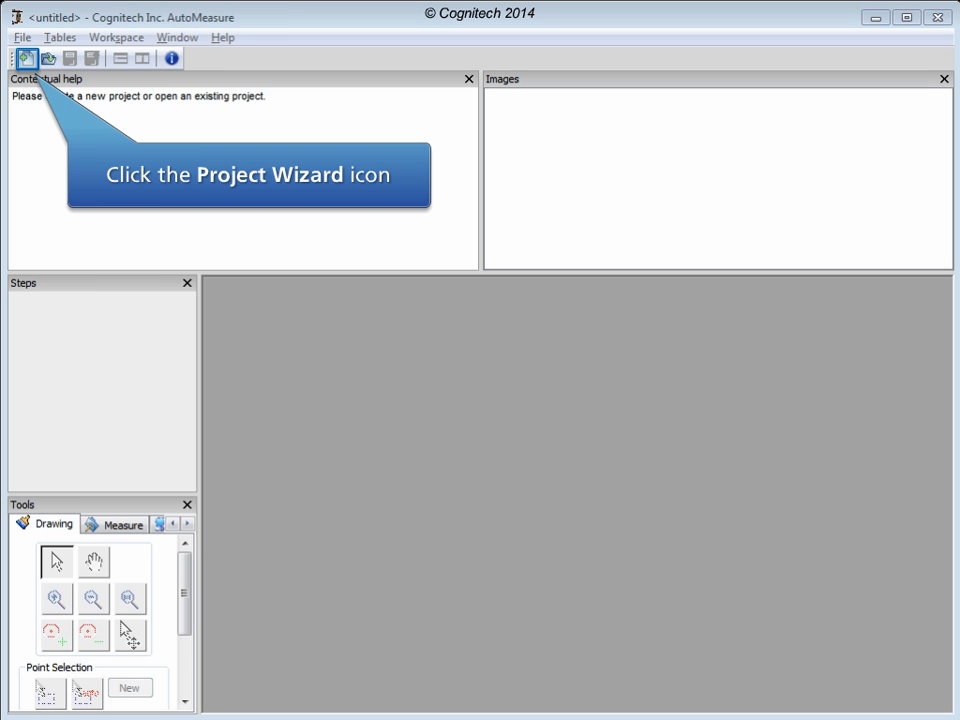
click(26, 58)
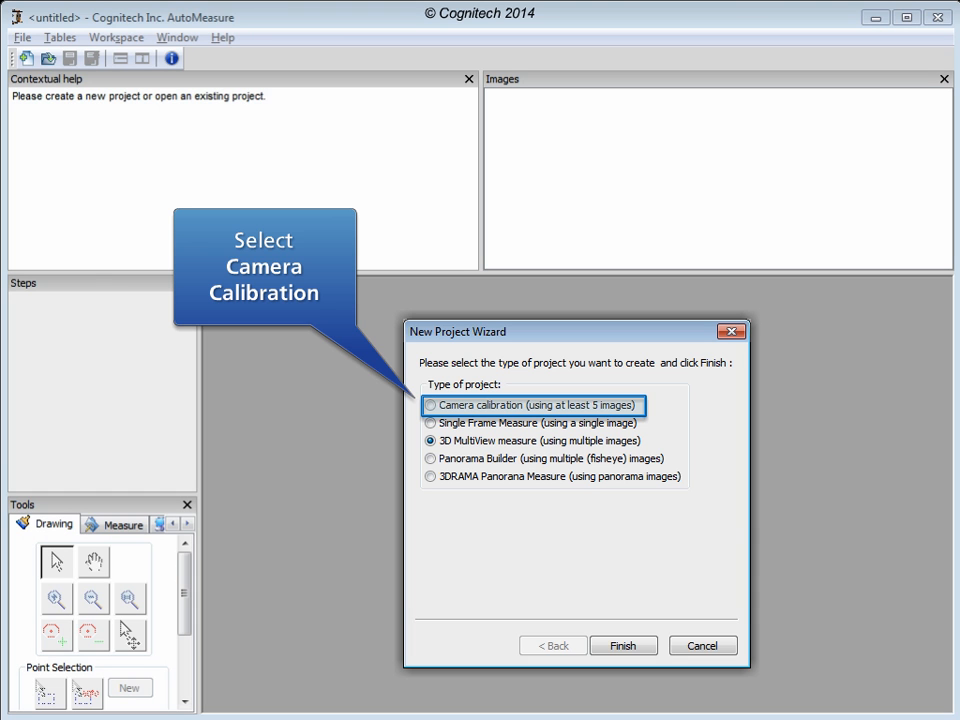
click(430, 405)
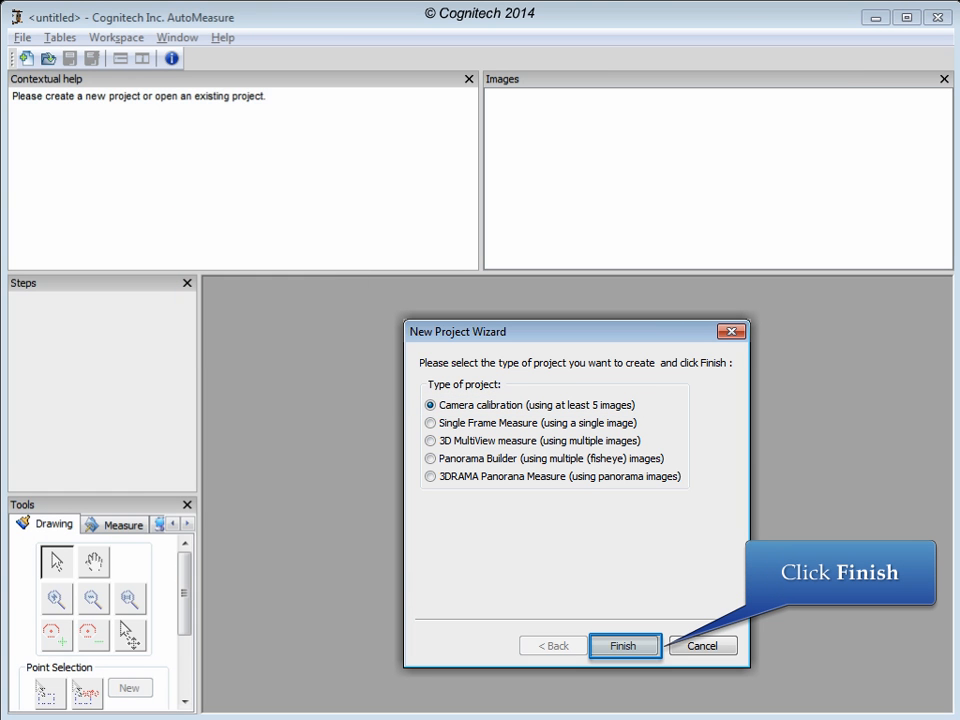
Finish the wizard and load the down, Front, left, right and up JPG pattern images.
click(623, 645)
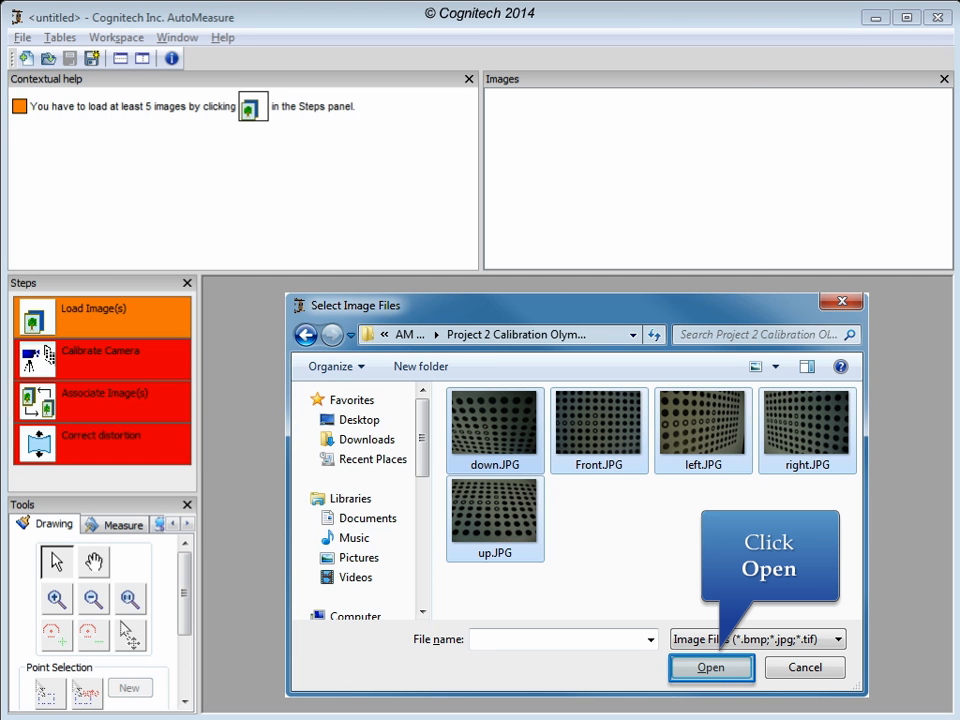
click(711, 667)
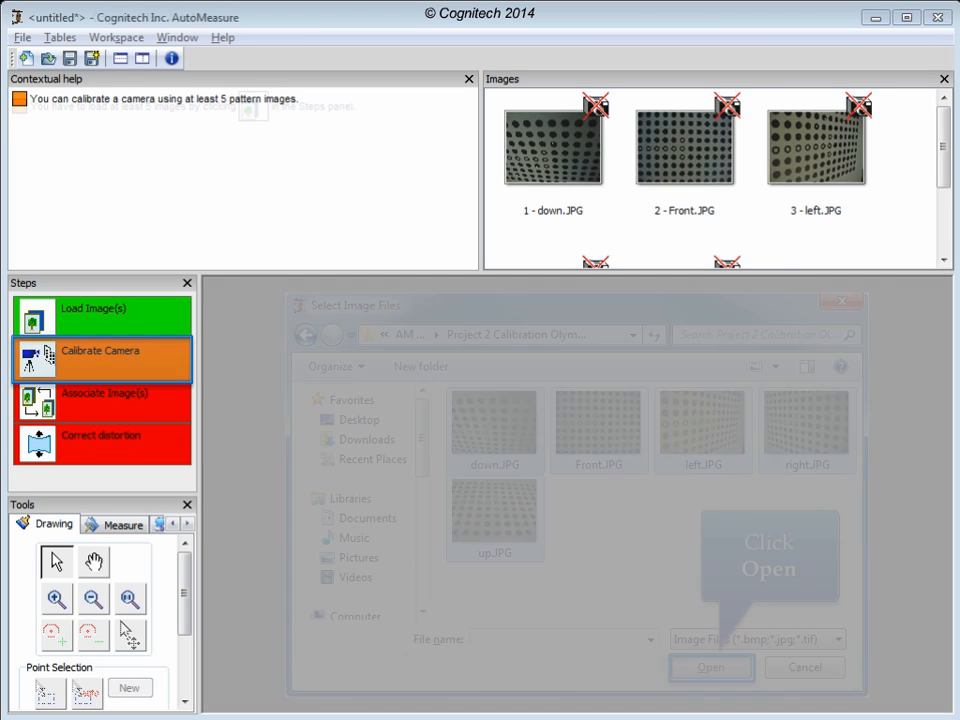
Calibrate from all five images, confirm the OLYMPUS X-3,C-60Z camera, and save the .calib file.
click(710, 667)
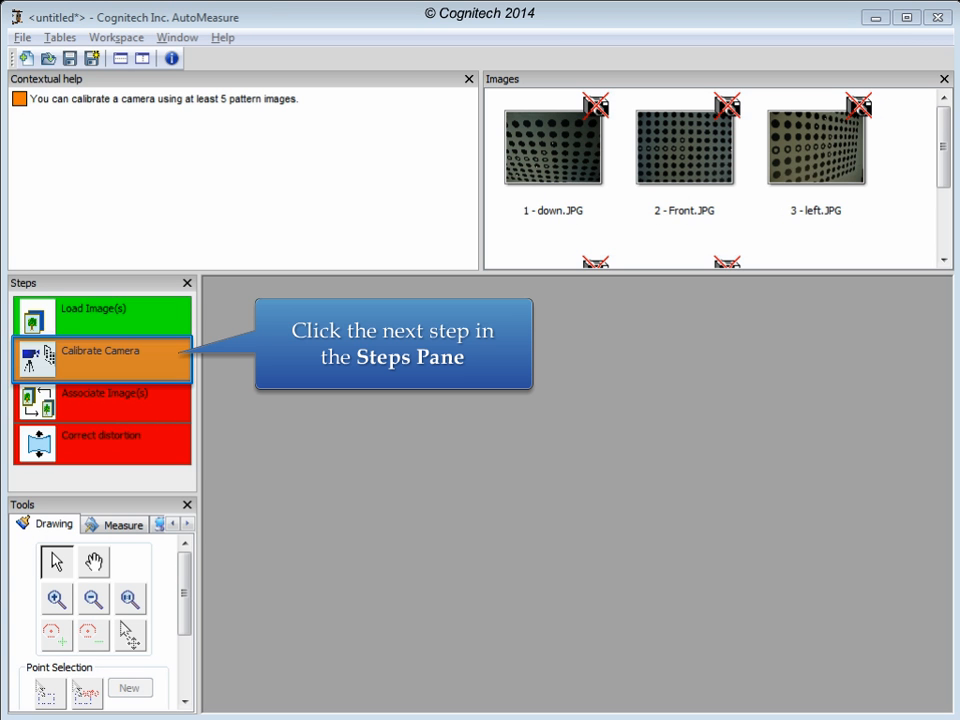
click(100, 358)
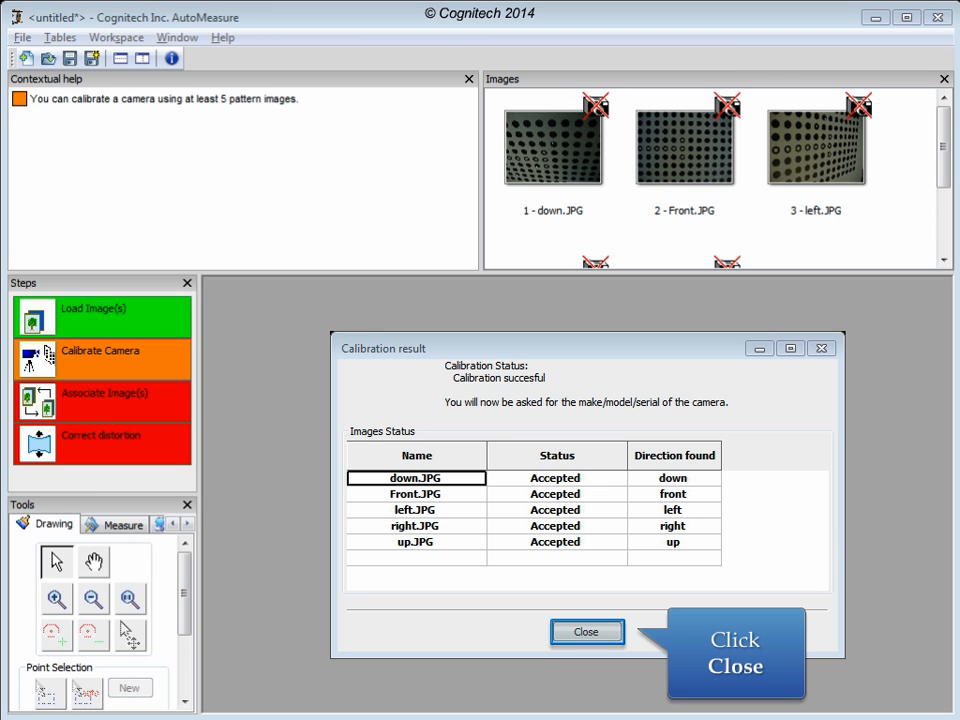
click(586, 631)
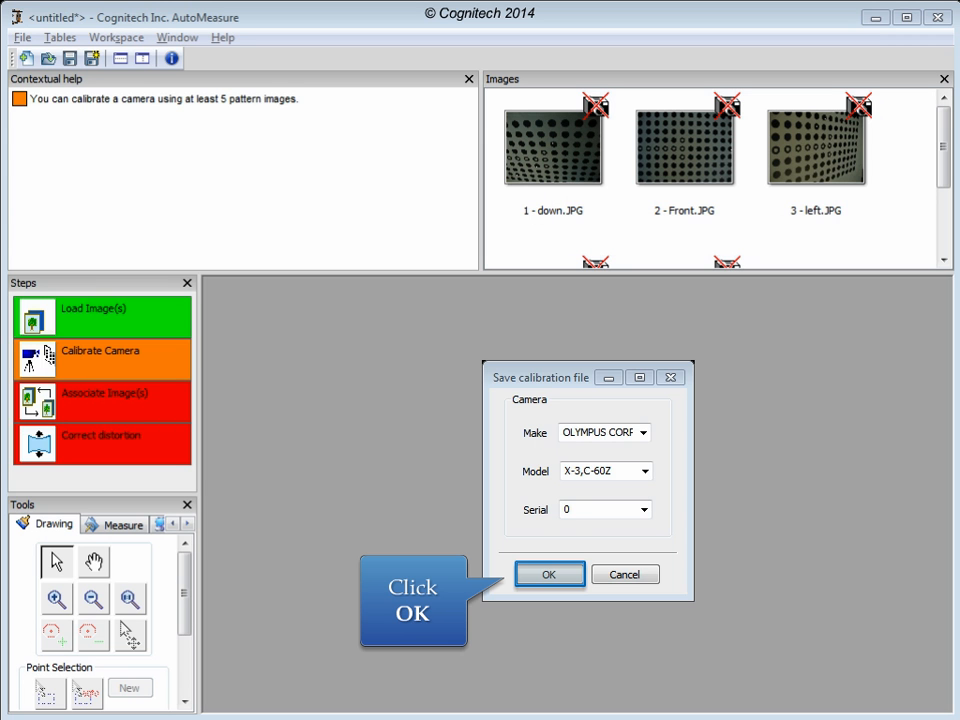
click(549, 574)
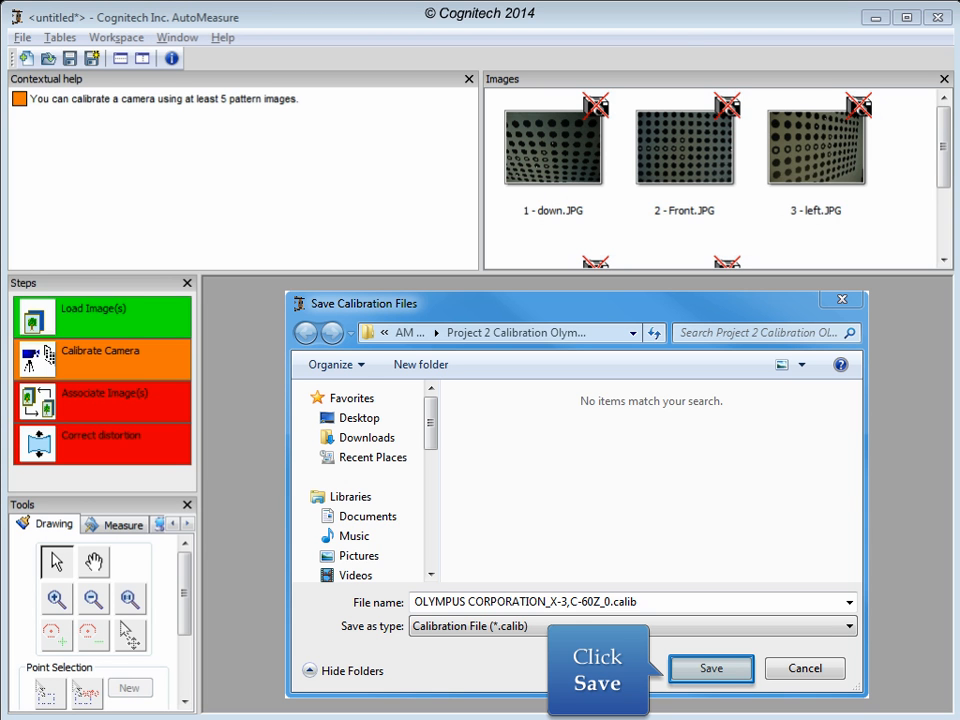
click(710, 668)
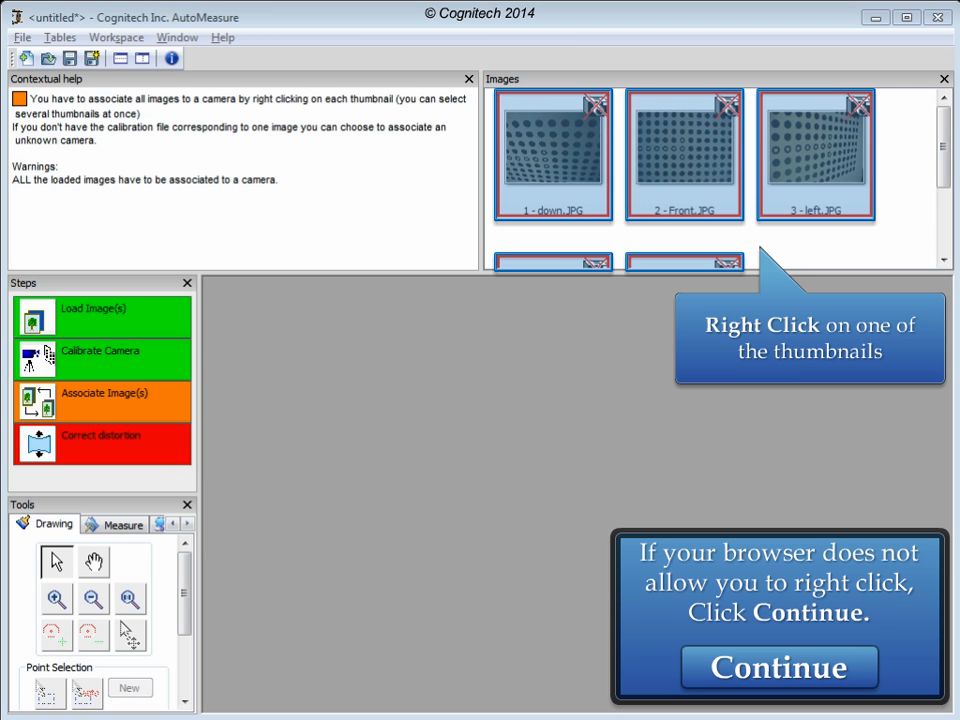
Associate all five images with OLYMPUS CORPORATION - X-3,C-60Z - 0, then open Front.JPG.
right_click(552, 155)
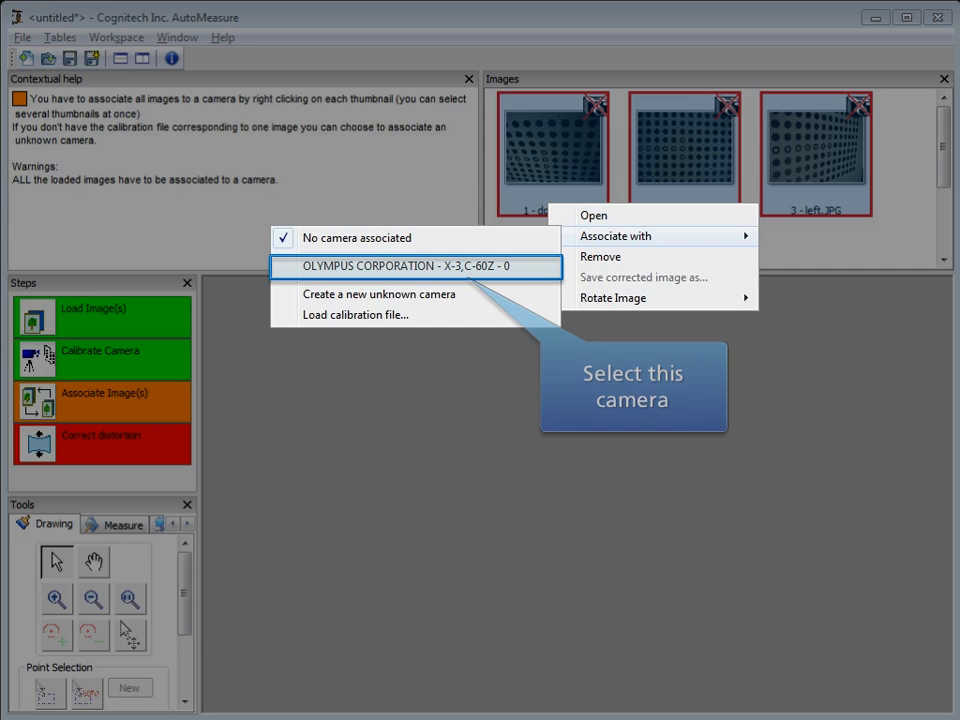
click(420, 266)
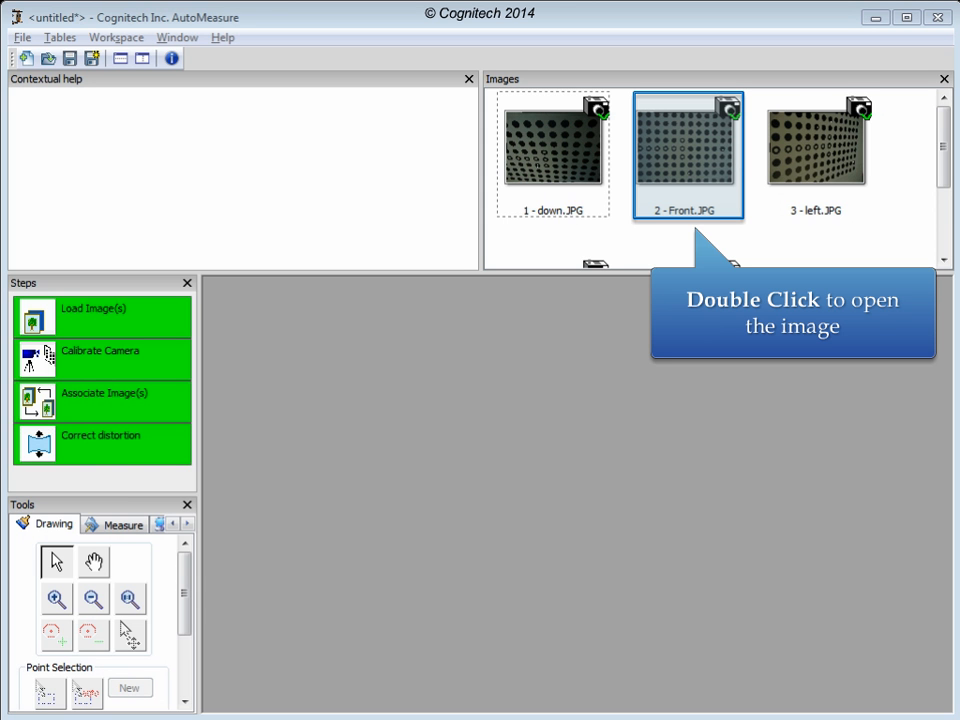
double_click(688, 145)
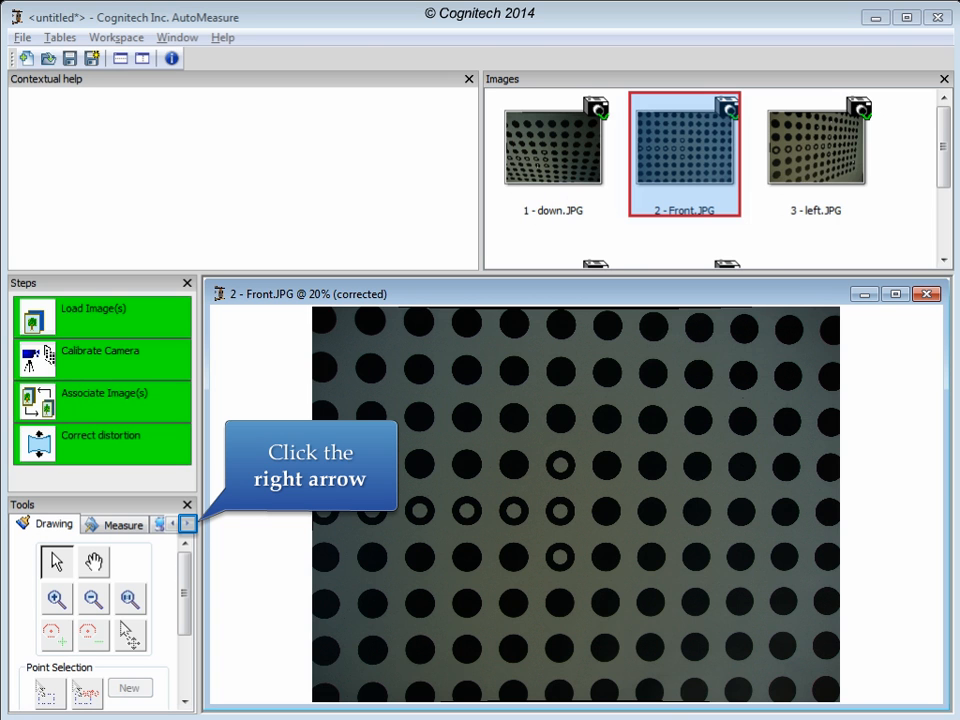
Reveal the hidden tool categories and show the Display settings beside corrected Front.JPG.
click(188, 523)
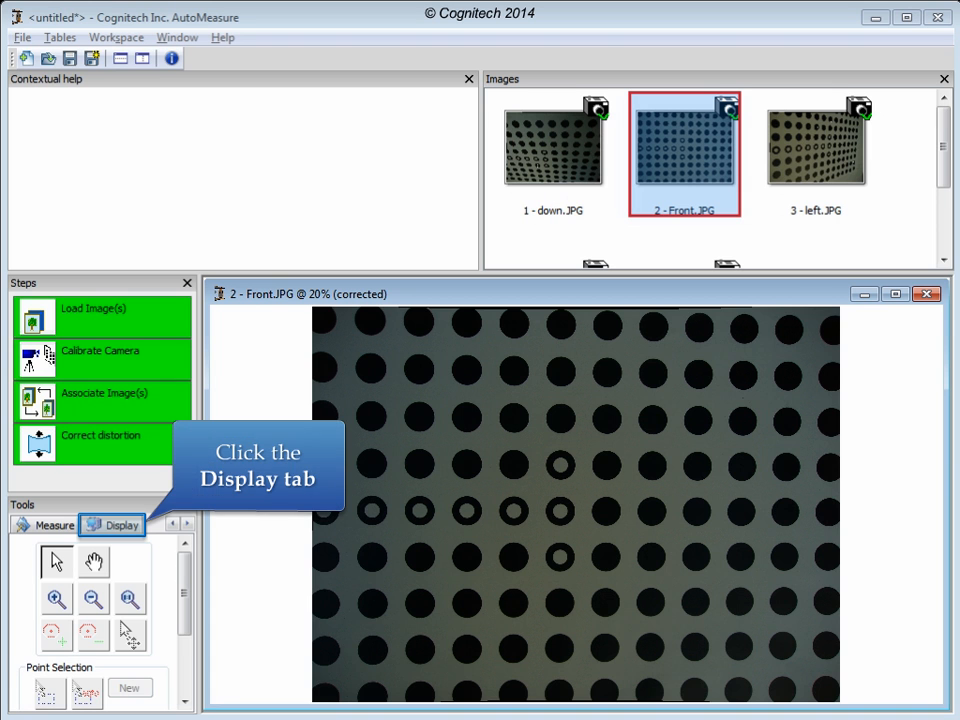
click(121, 524)
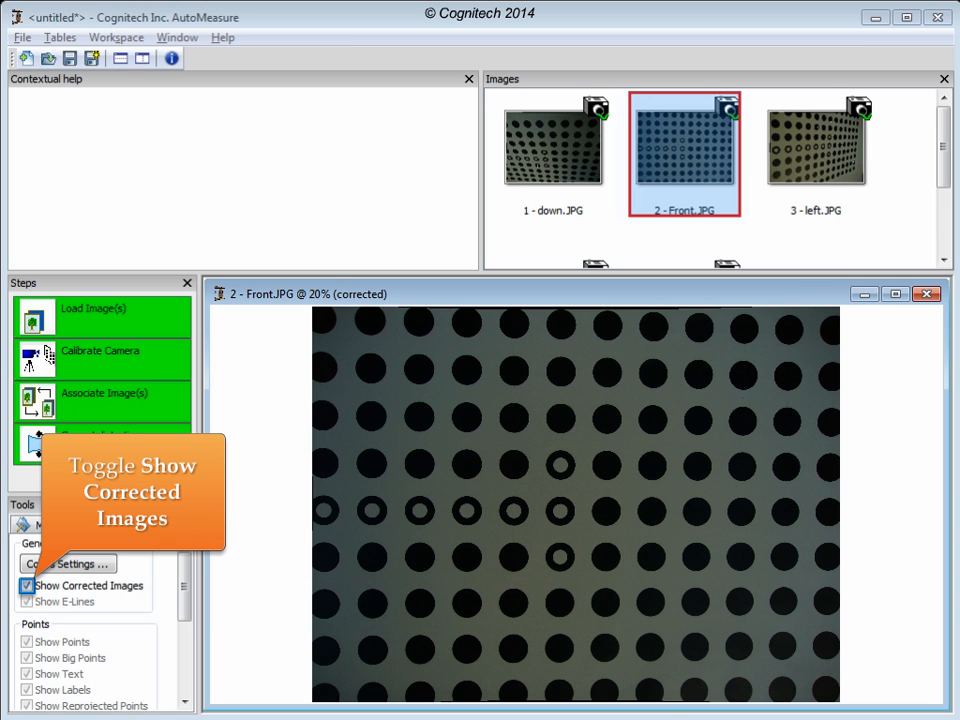
Toggle Show Corrected Images off, on and off again on Front.JPG, then end the tutorial.
click(28, 585)
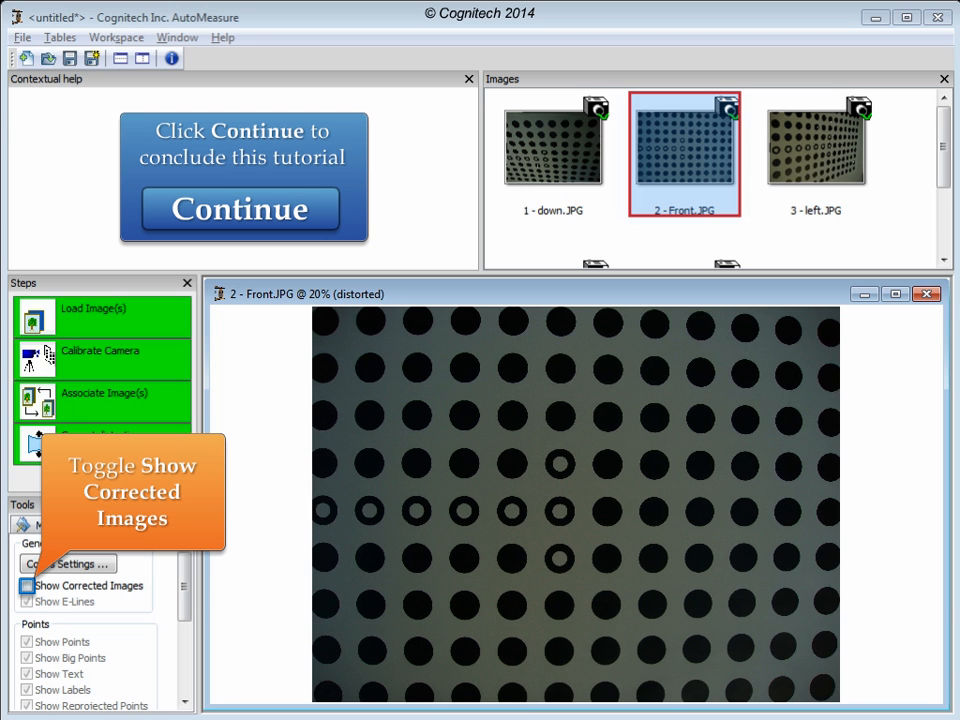
click(27, 586)
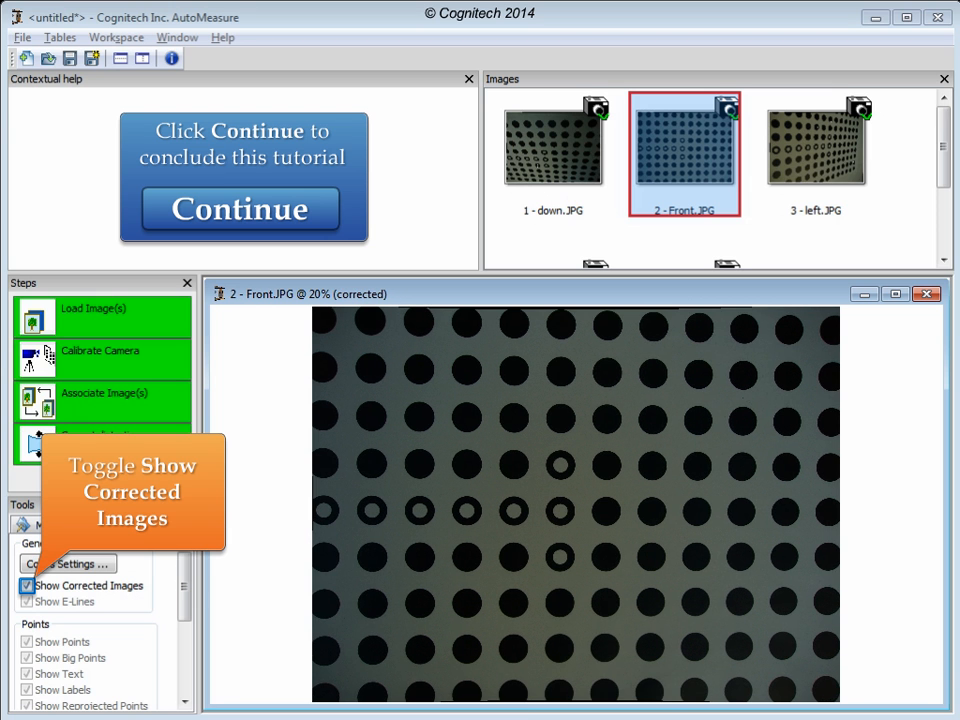
click(27, 585)
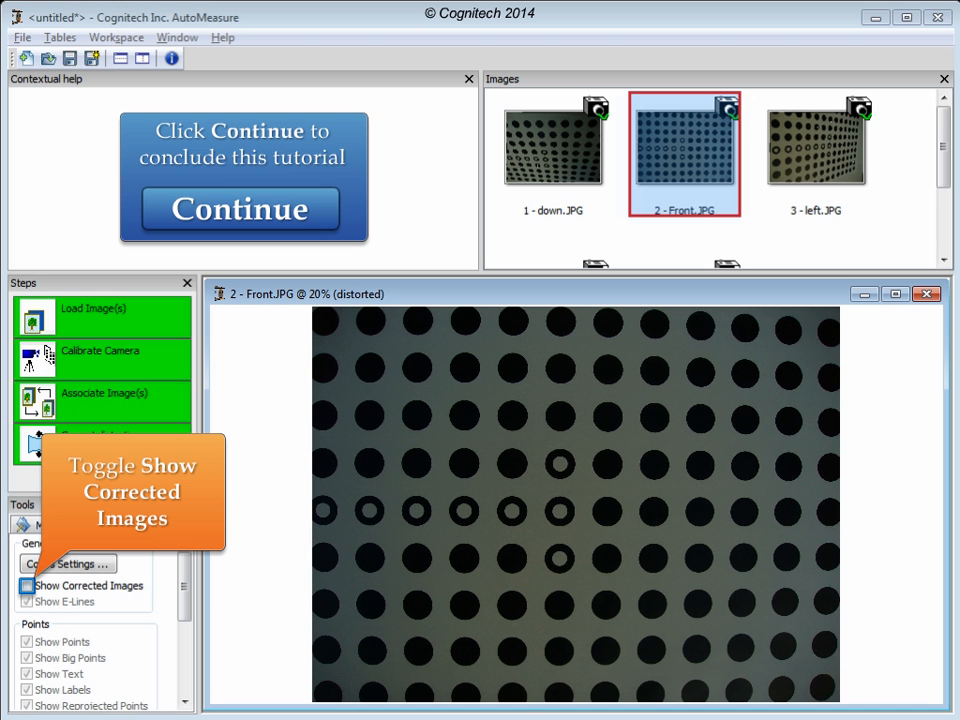
click(240, 209)
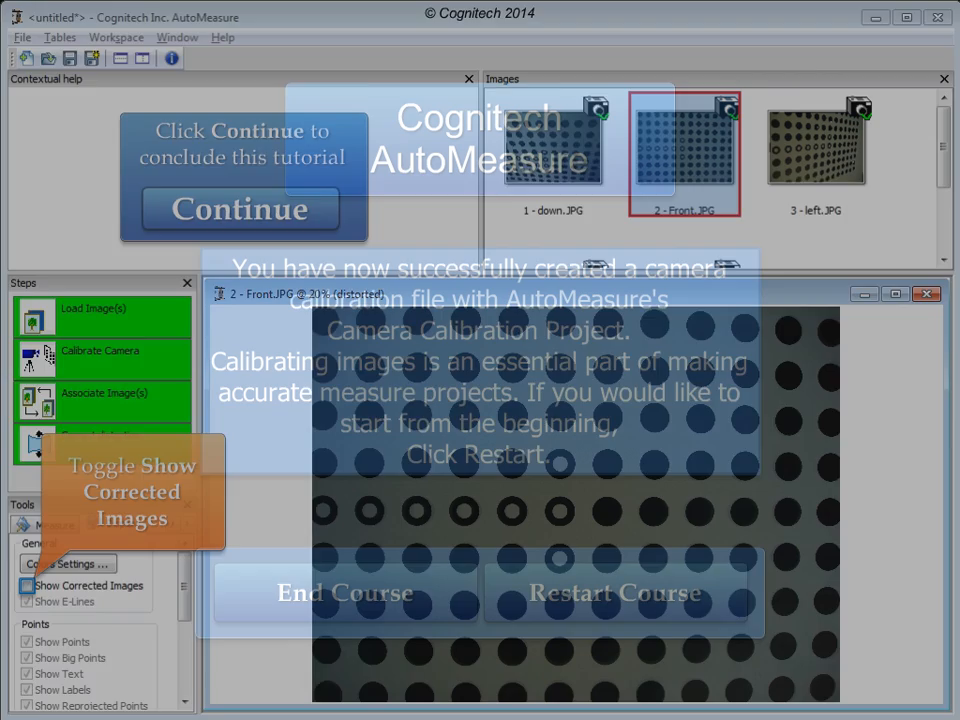